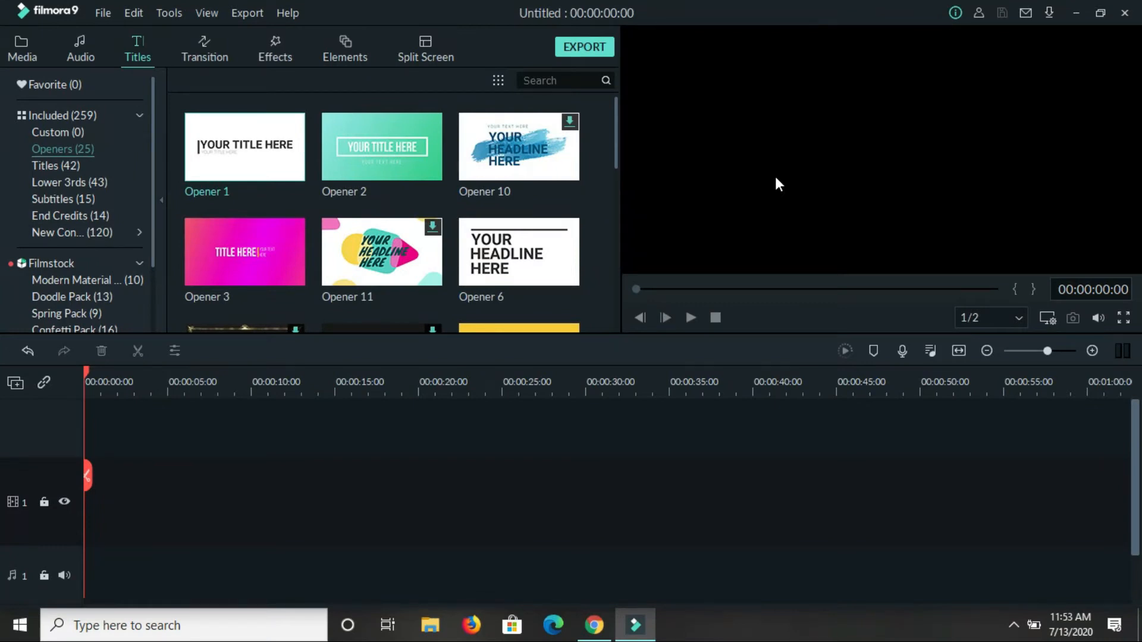
{"action": "mouse_move", "coordinate": [364, 28]}
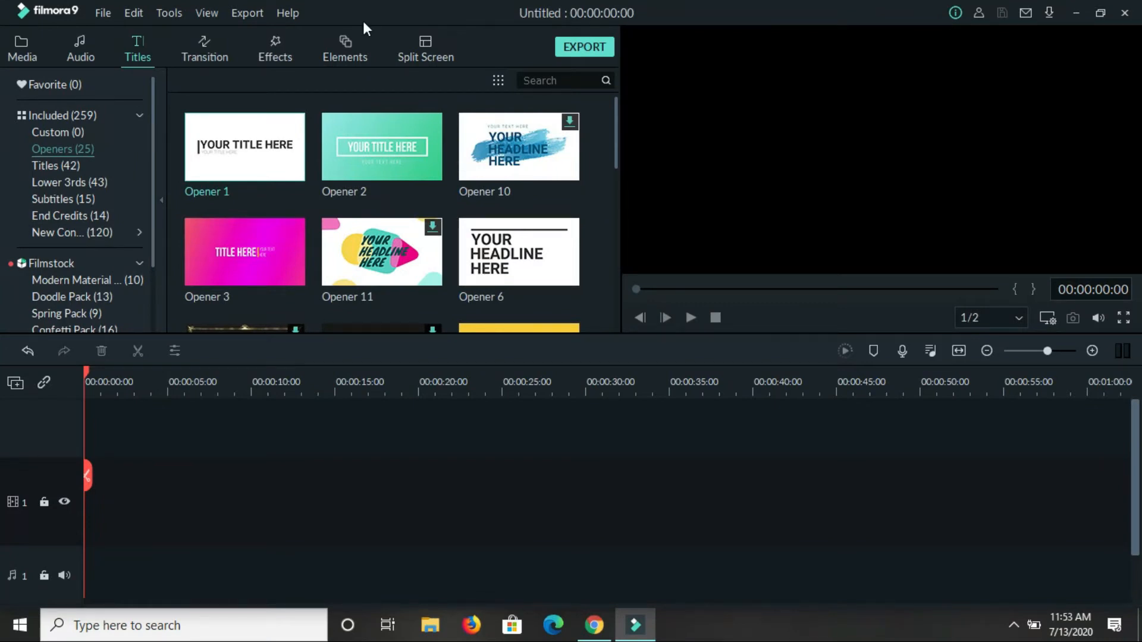
{"action": "mouse_move", "coordinate": [244, 145]}
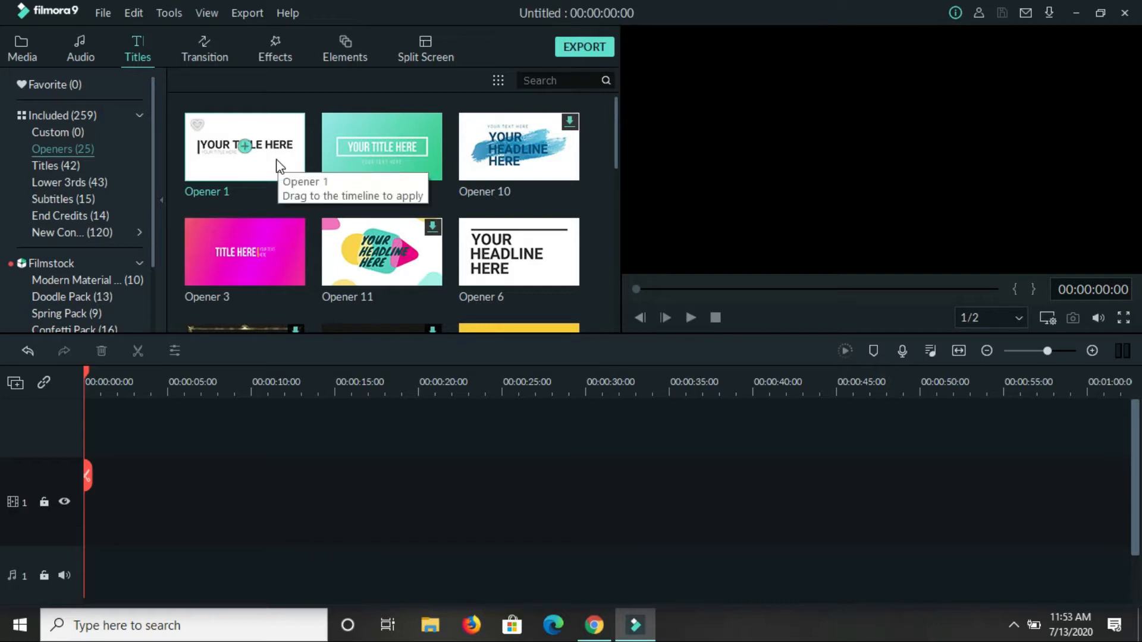
Drag the Opener 1 title onto the timeline as a five-second clip.
{"action": "left_click_drag", "start_coordinate": [244, 146], "coordinate": [169, 501]}
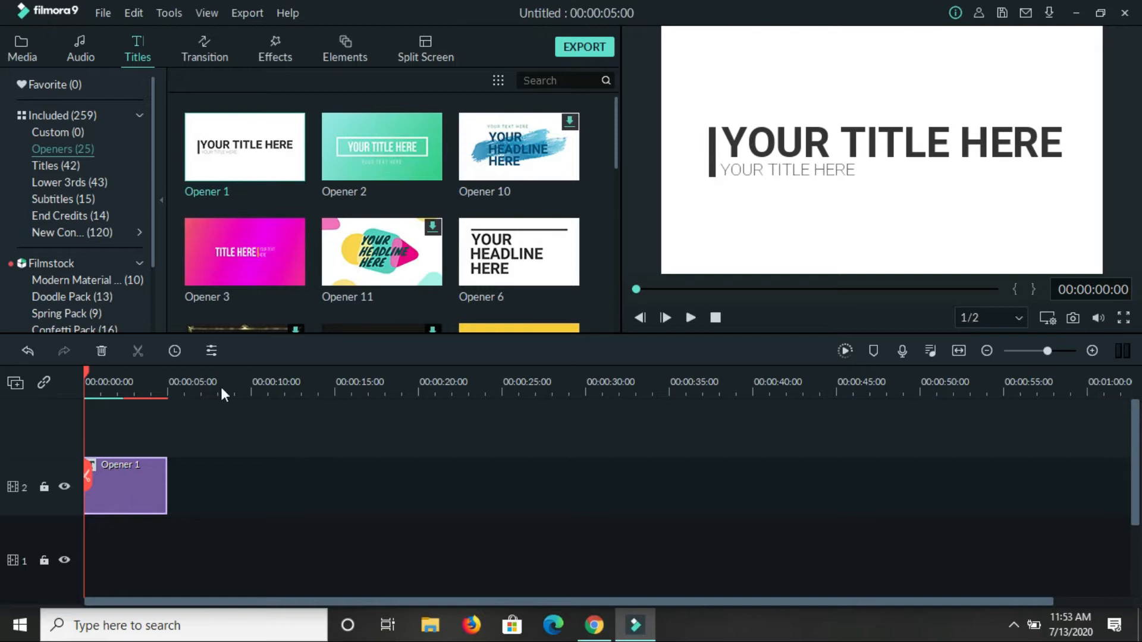
{"action": "mouse_move", "coordinate": [628, 325]}
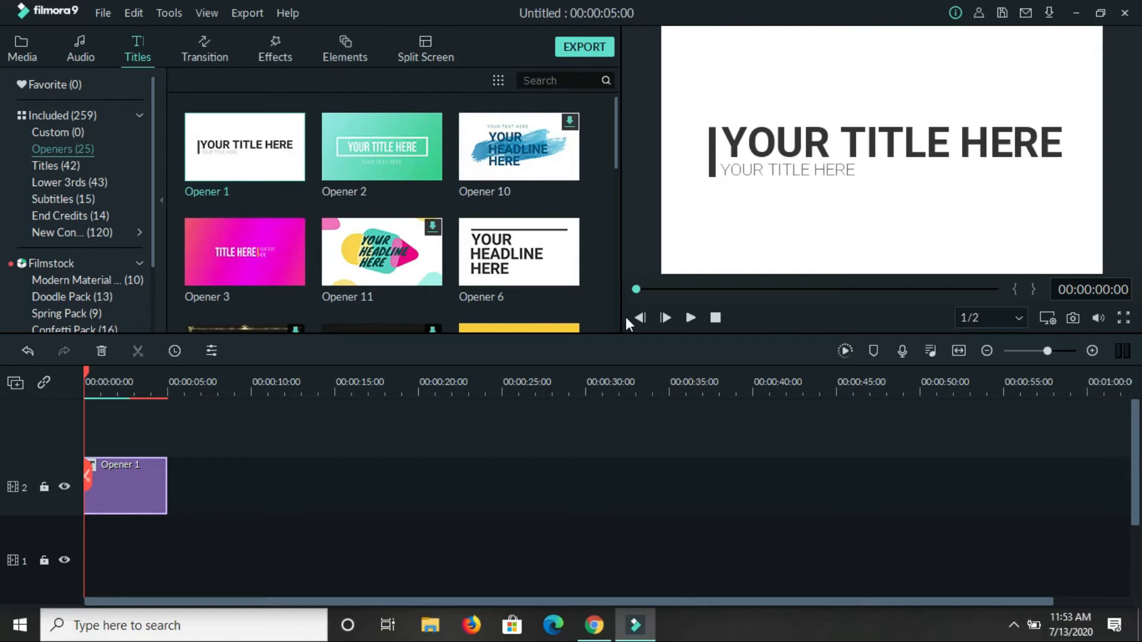
{"action": "mouse_move", "coordinate": [838, 160]}
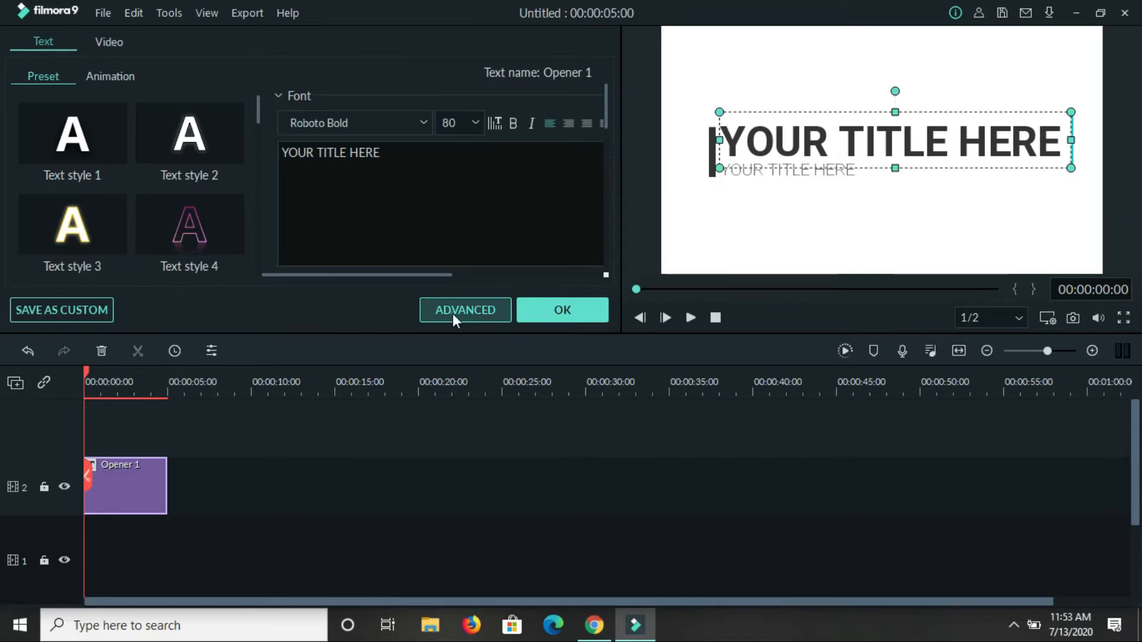
Open the Opener 1 title in Advanced Text Edit and deselect the subtitle box.
{"action": "left_click", "coordinate": [465, 309]}
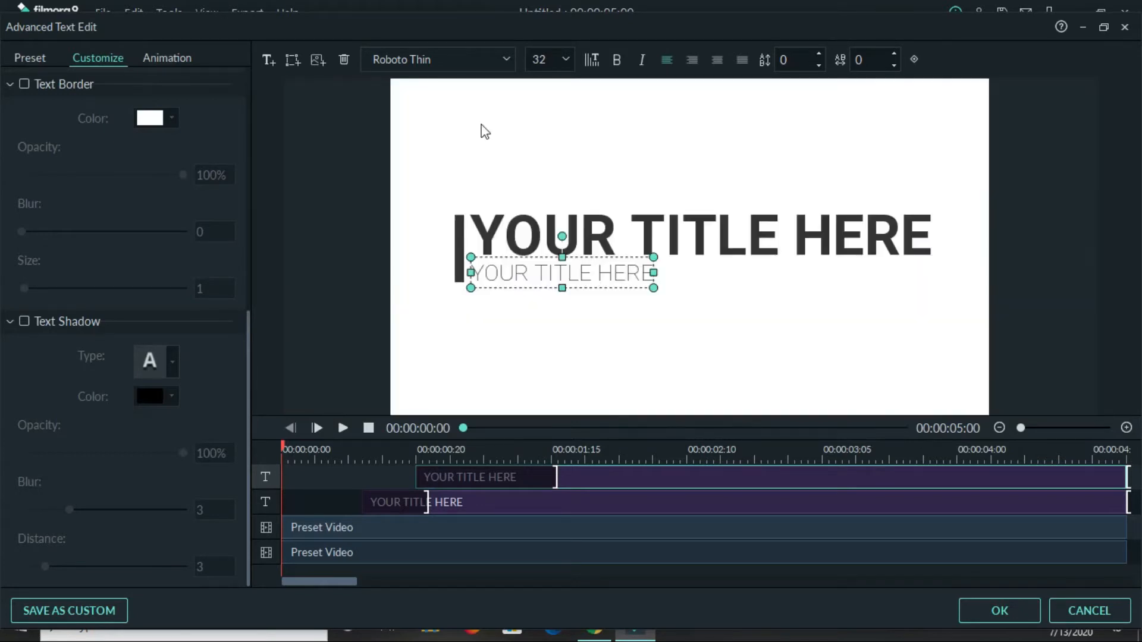
{"action": "left_click", "coordinate": [660, 143]}
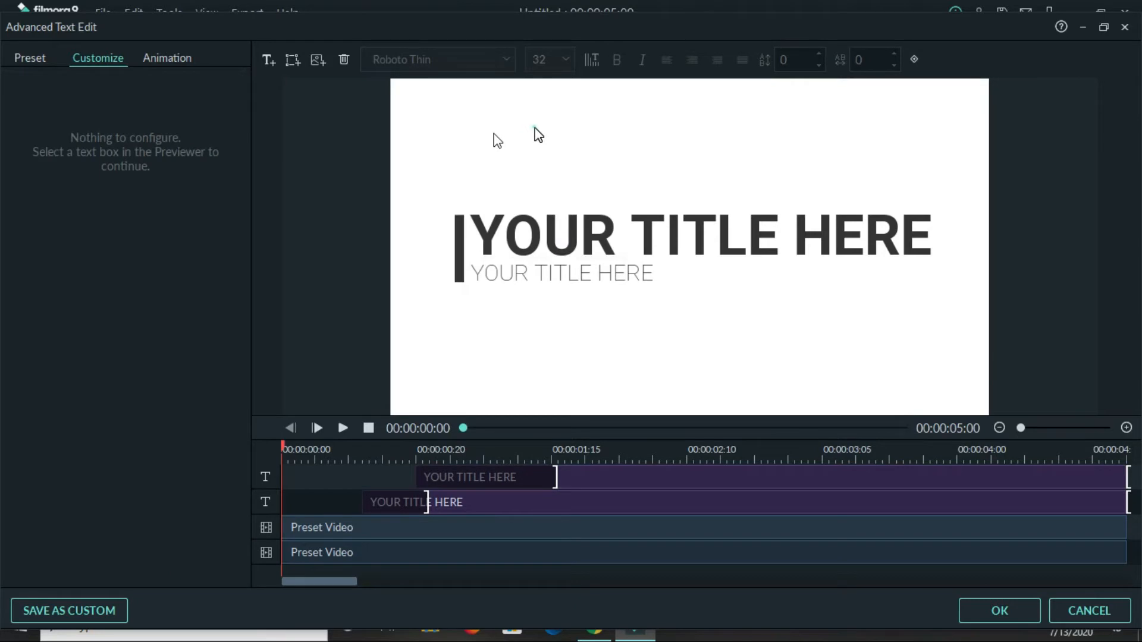
{"action": "mouse_move", "coordinate": [262, 65]}
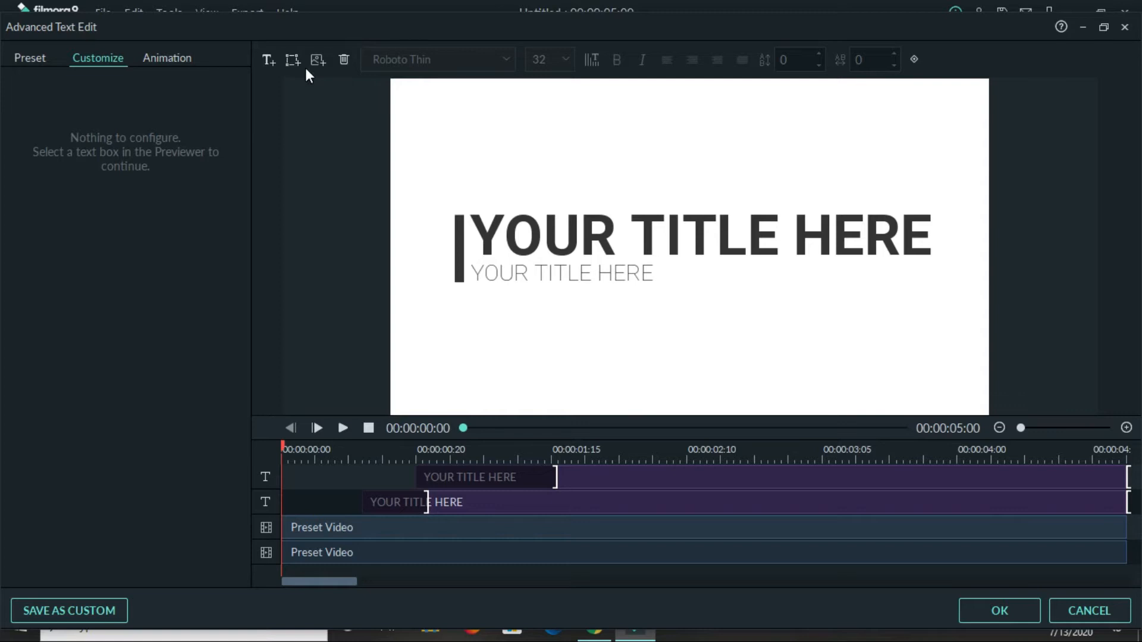
Add a rounded rectangle shape with 'TEXT HERE' placeholder as a new title layer.
{"action": "left_click", "coordinate": [317, 60]}
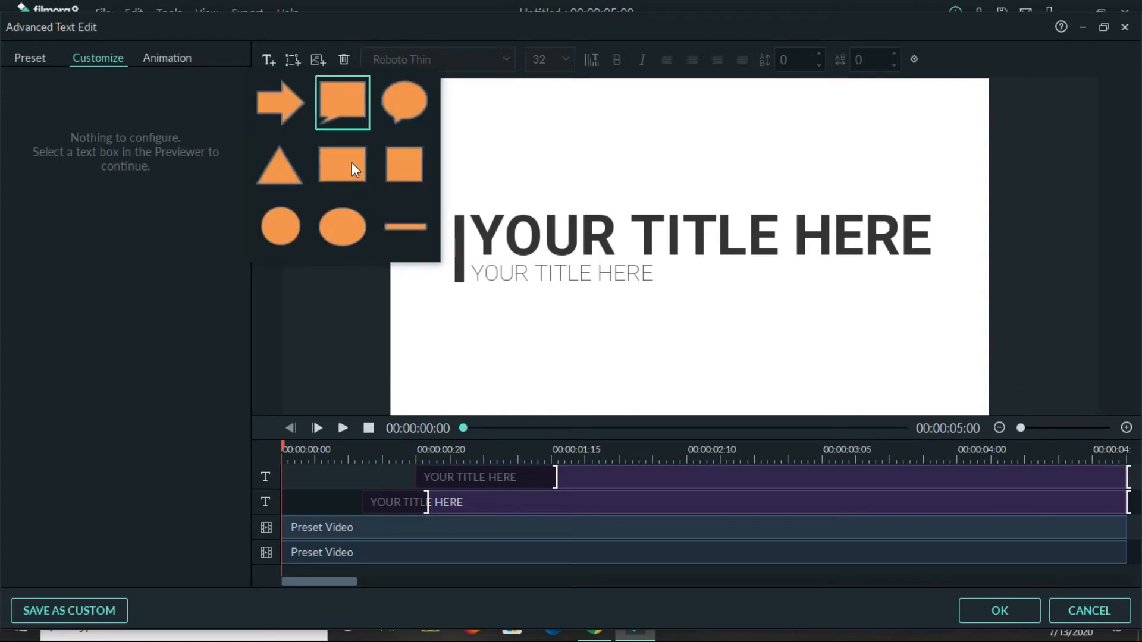
{"action": "left_click", "coordinate": [343, 166]}
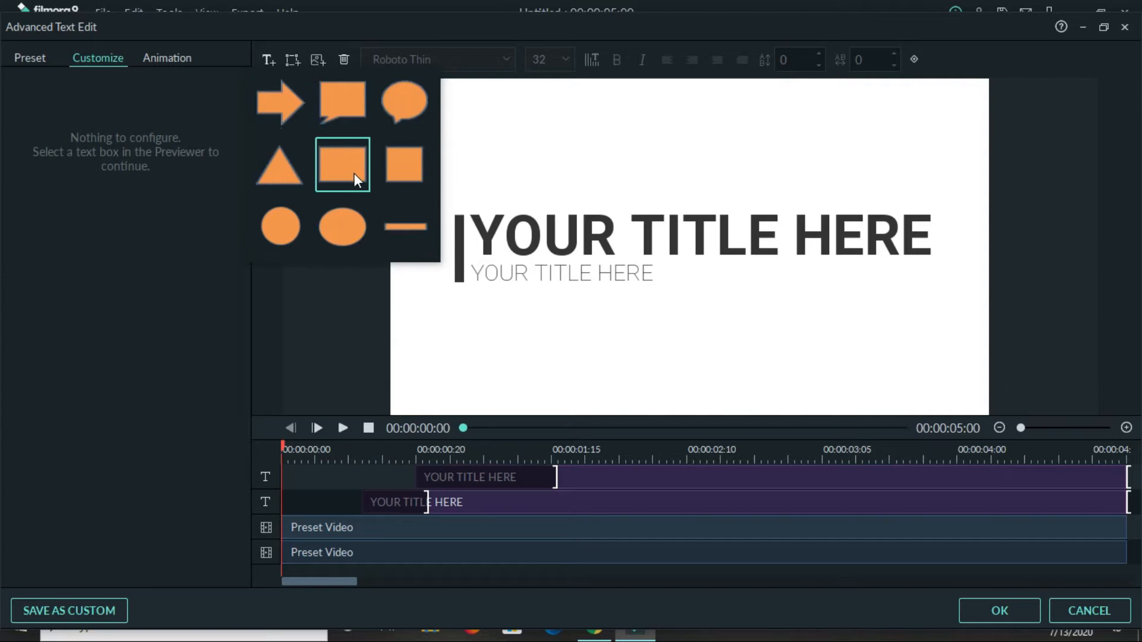
{"action": "mouse_move", "coordinate": [353, 164]}
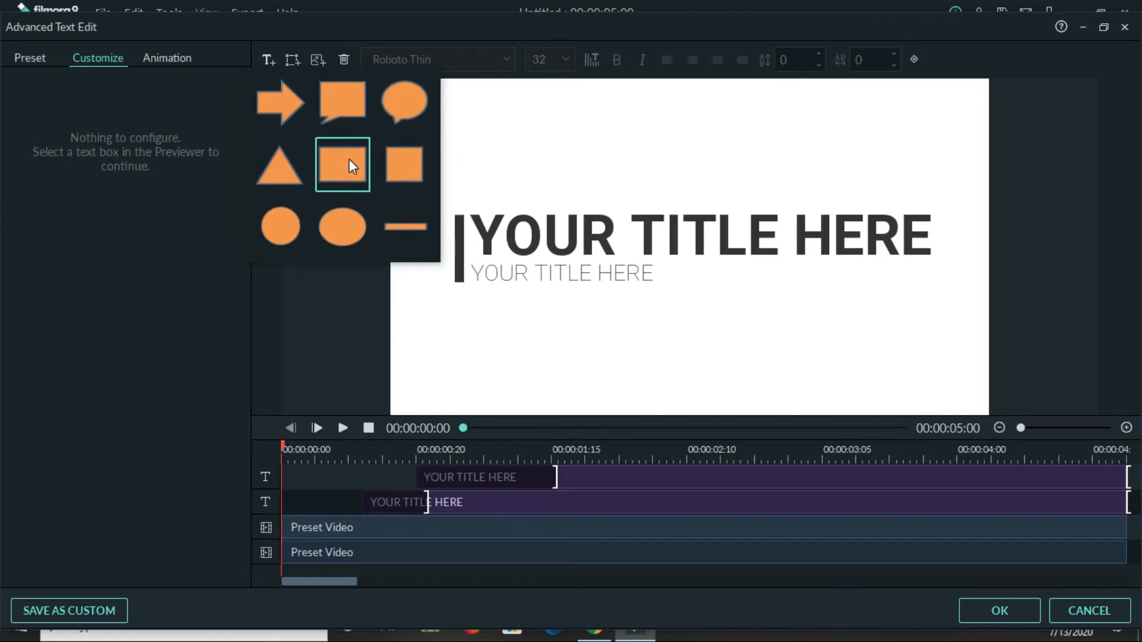
{"action": "left_click", "coordinate": [342, 164]}
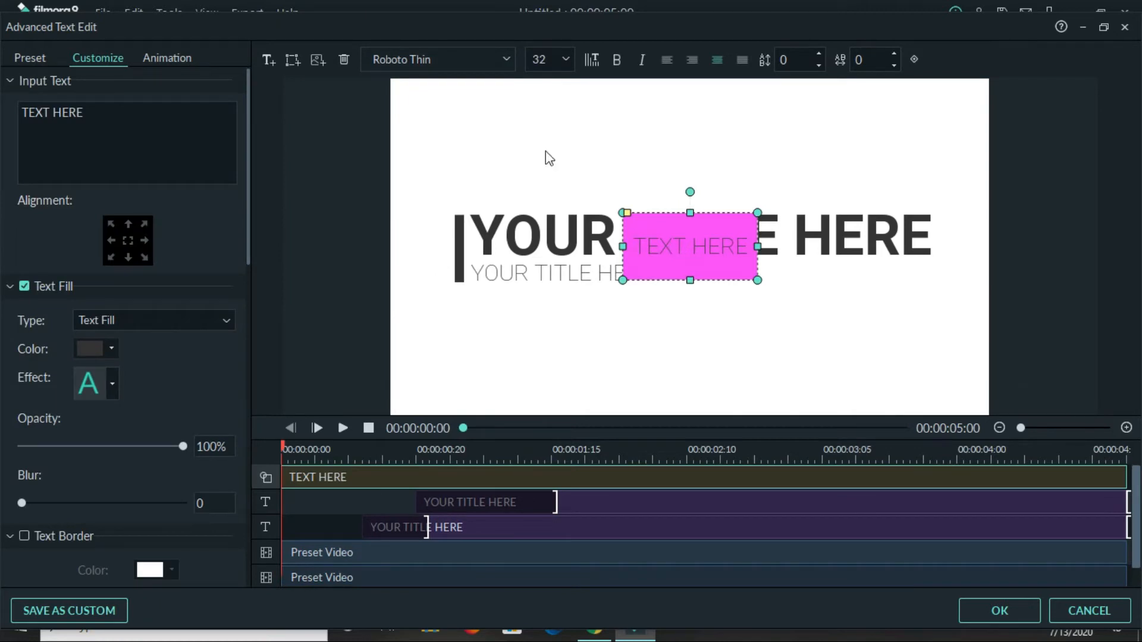
Move the rounded rectangle to the top-left and enlarge it to fill the frame.
{"action": "left_click_drag", "start_coordinate": [690, 247], "coordinate": [456, 112]}
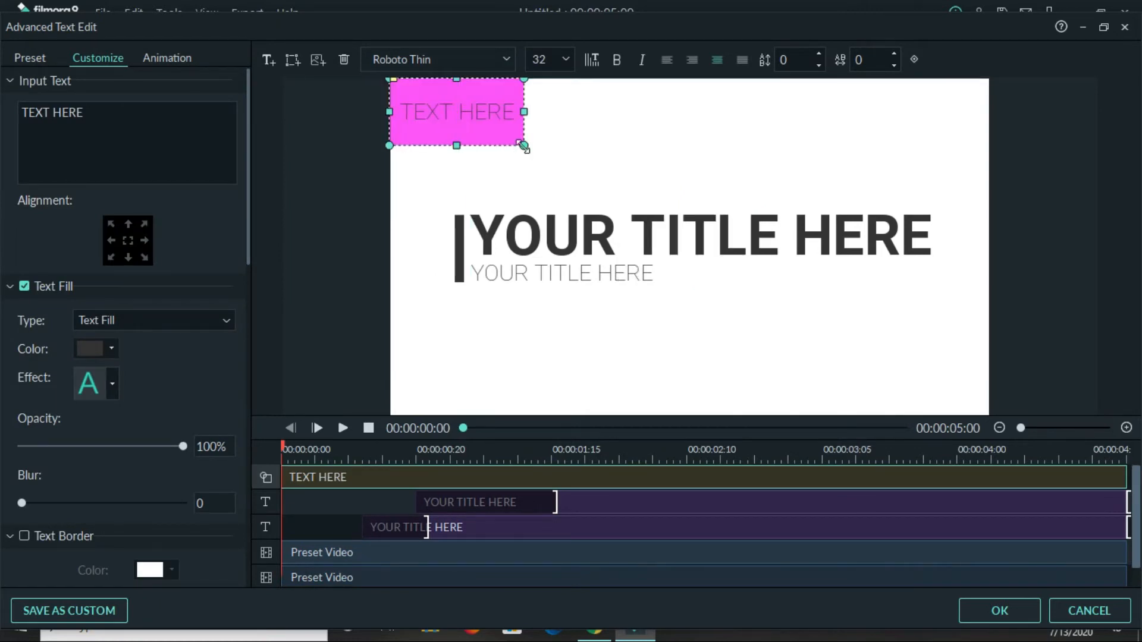
{"action": "left_click_drag", "start_coordinate": [524, 144], "coordinate": [954, 406]}
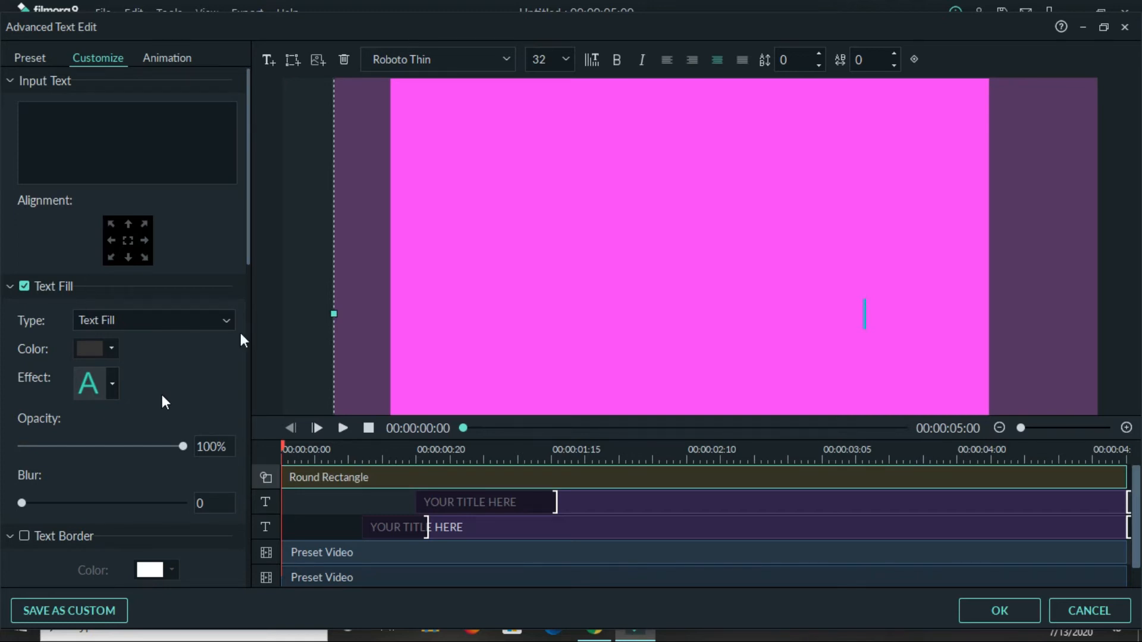
{"action": "mouse_move", "coordinate": [452, 267]}
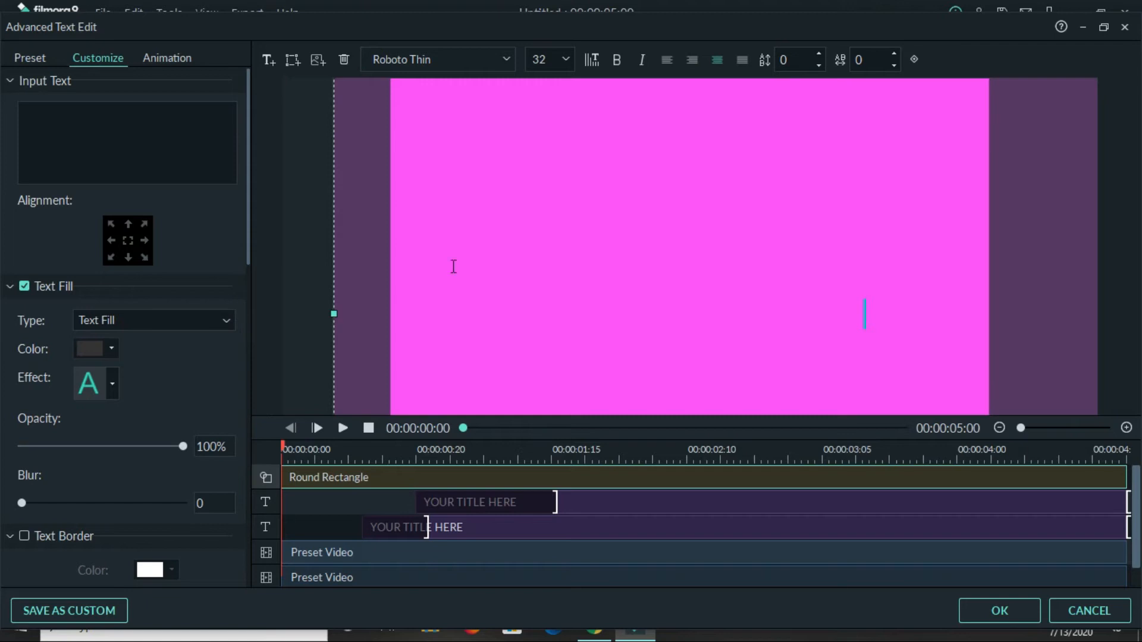
{"action": "mouse_move", "coordinate": [140, 263]}
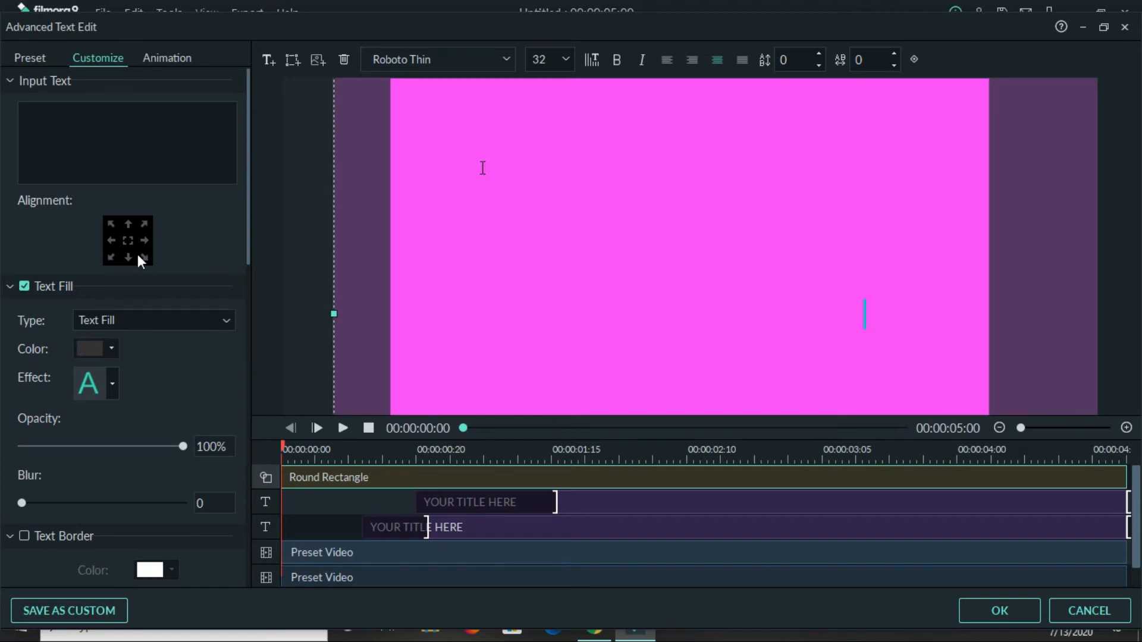
{"action": "scroll", "scroll_direction": "down", "scroll_amount": 3}
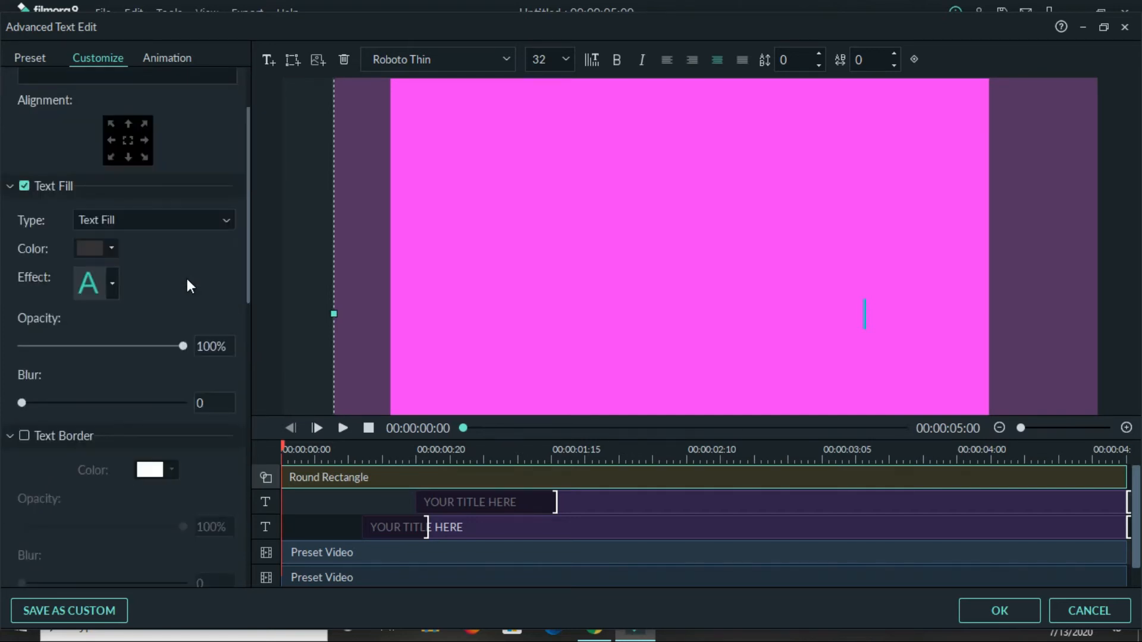
Scroll the Customize panel to Shape Fill and open its Color palette.
{"action": "scroll", "scroll_direction": "down", "scroll_amount": 3}
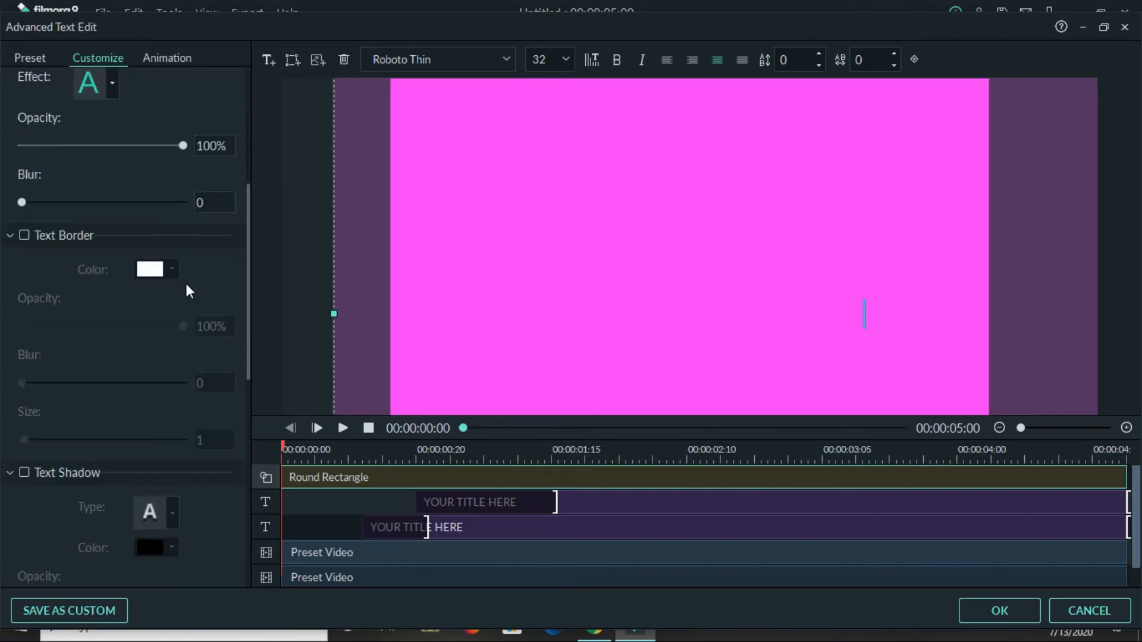
{"action": "scroll", "scroll_direction": "down", "scroll_amount": 3}
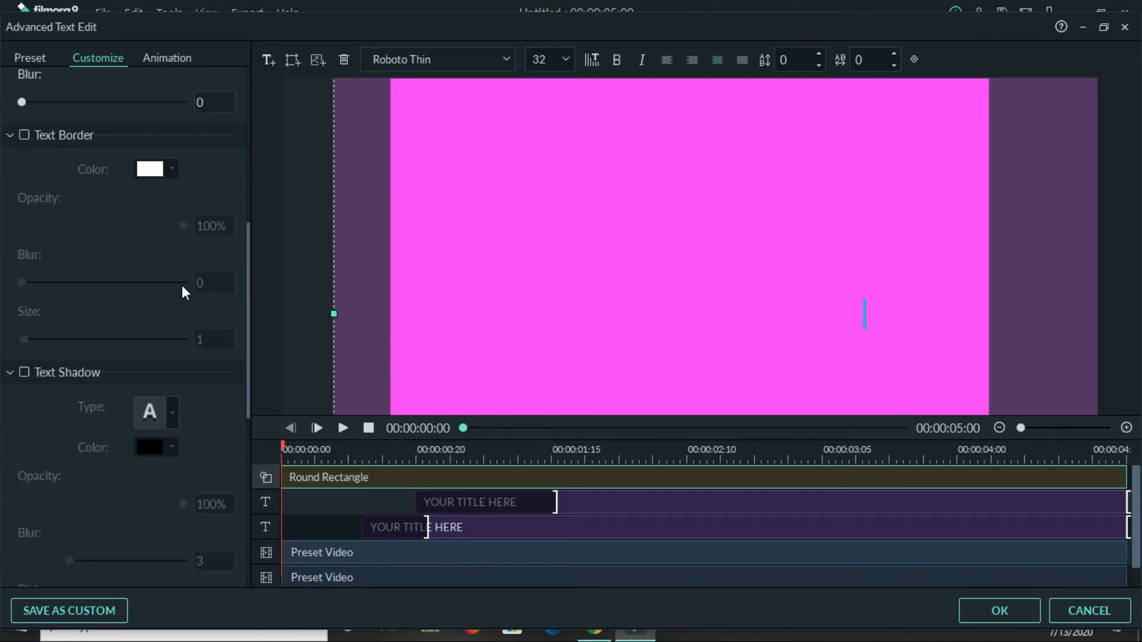
{"action": "scroll", "scroll_direction": "down", "scroll_amount": 3}
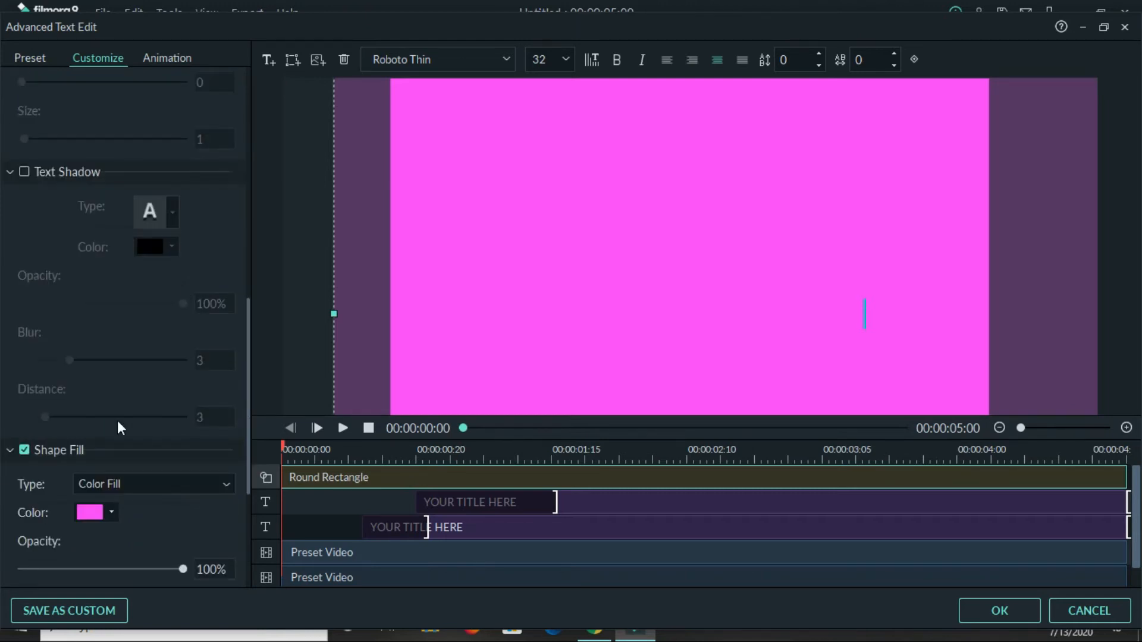
{"action": "scroll", "scroll_direction": "down", "scroll_amount": 3}
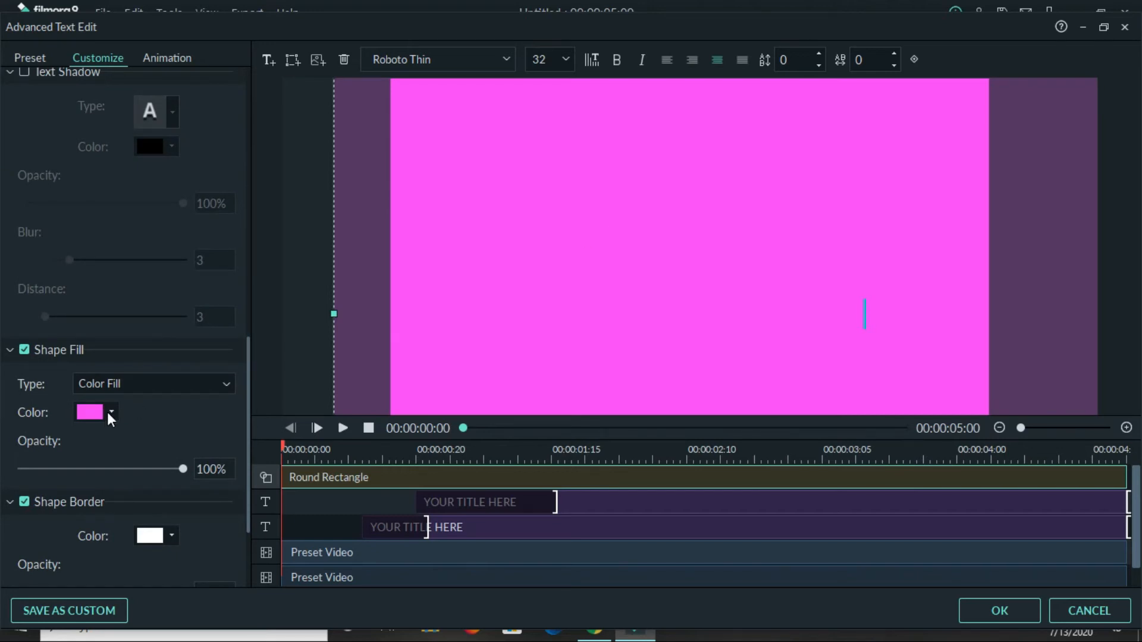
{"action": "left_click", "coordinate": [110, 412]}
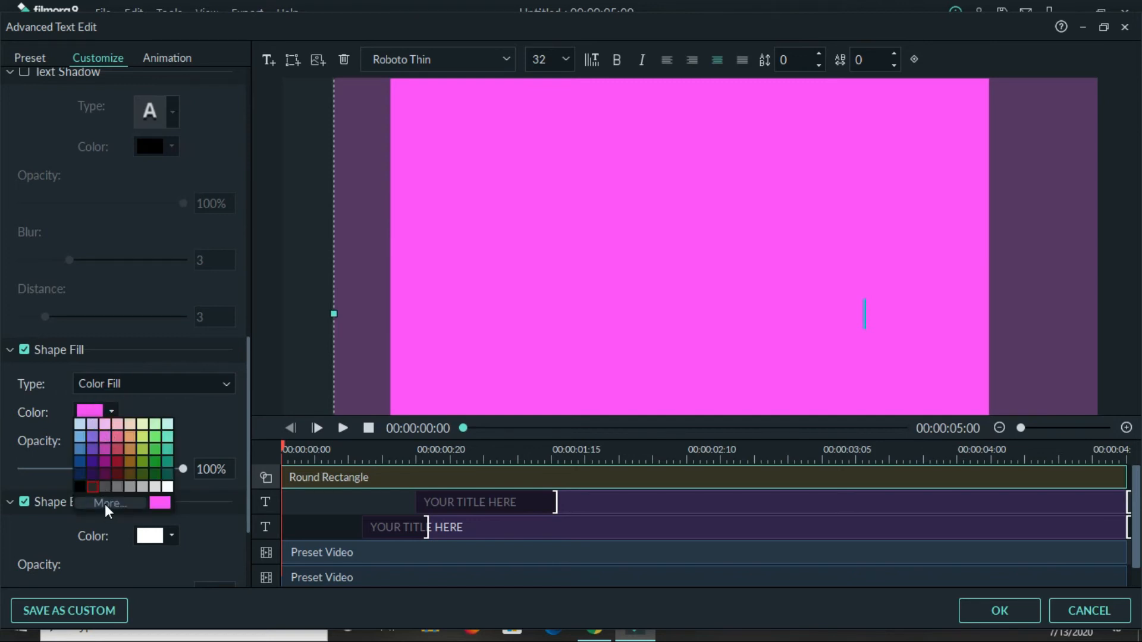
Pick a soft aqua in the custom colour picker and apply it to the rectangle fill.
{"action": "left_click", "coordinate": [107, 503]}
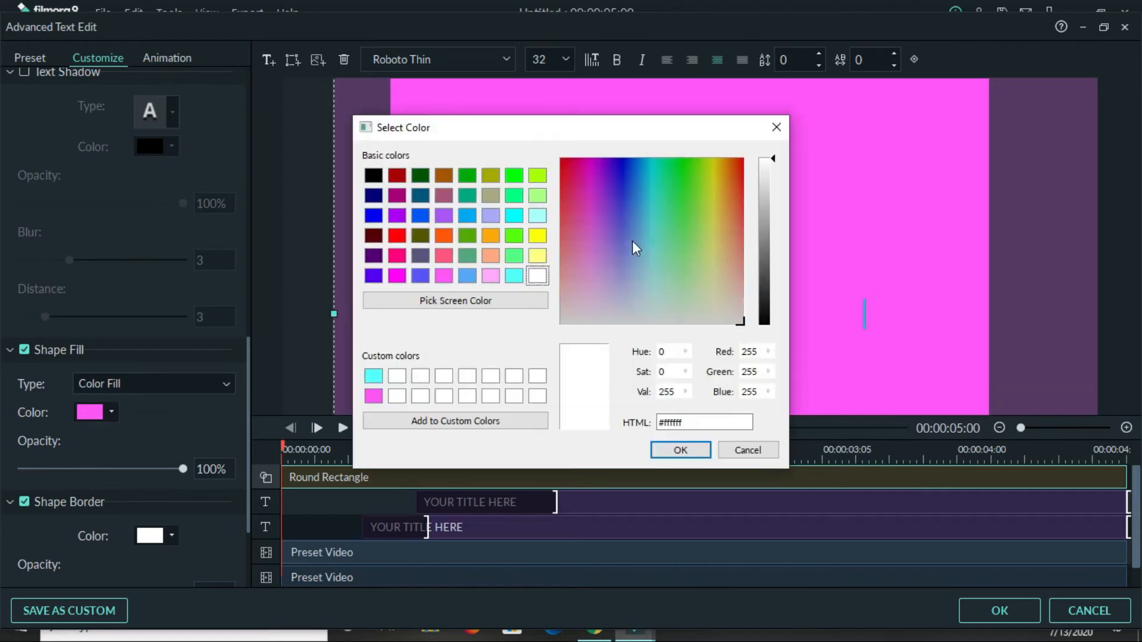
{"action": "left_click", "coordinate": [652, 243]}
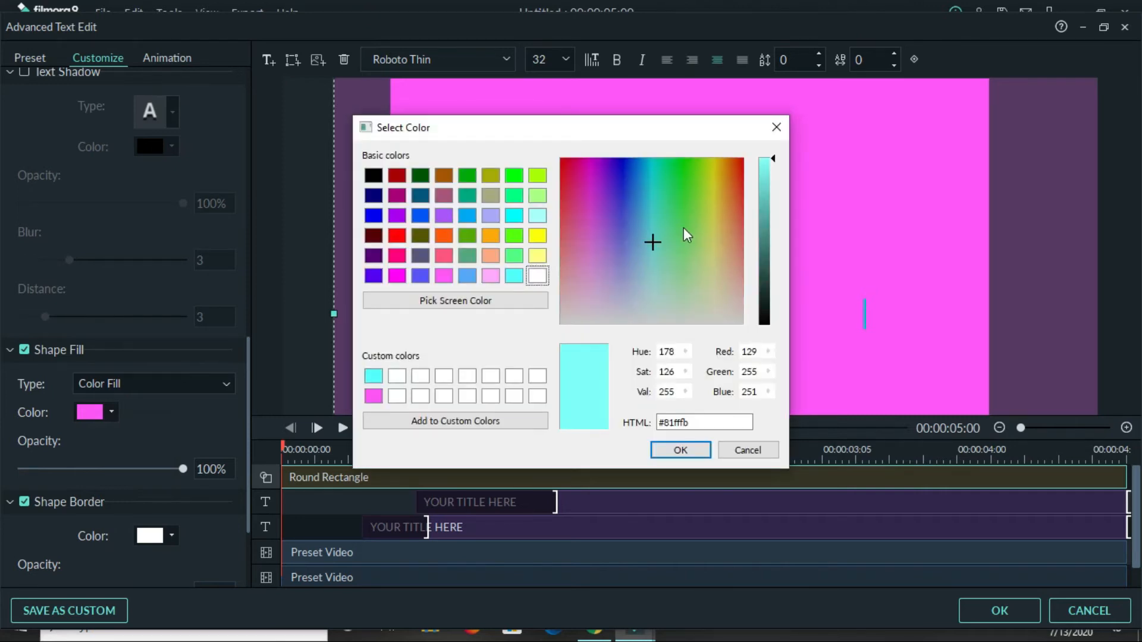
{"action": "left_click", "coordinate": [647, 171]}
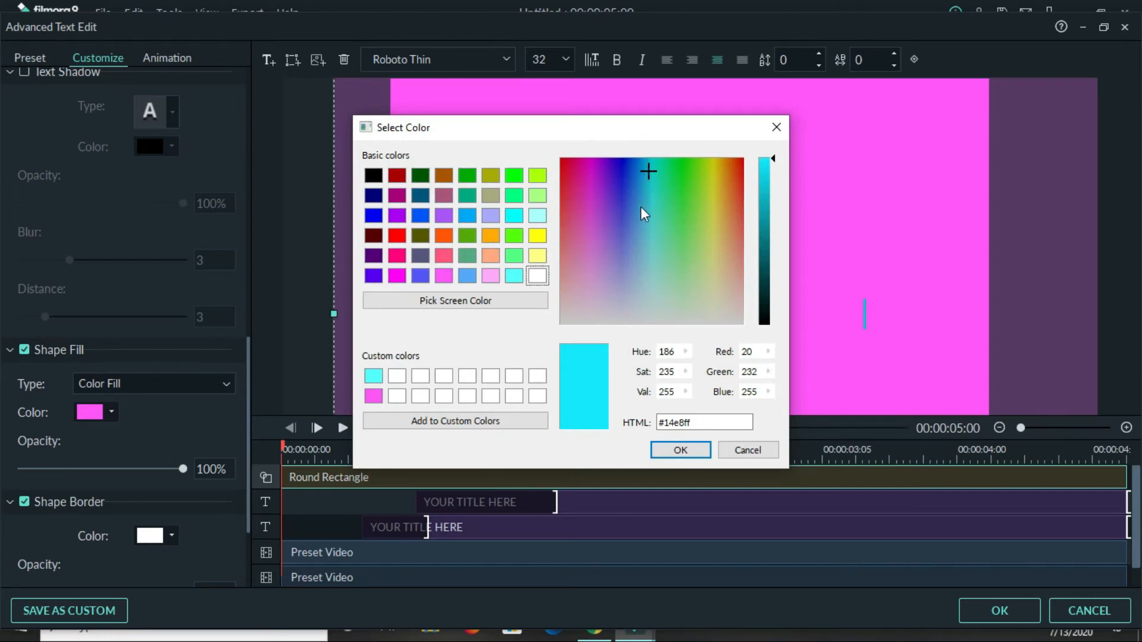
{"action": "left_click", "coordinate": [651, 183]}
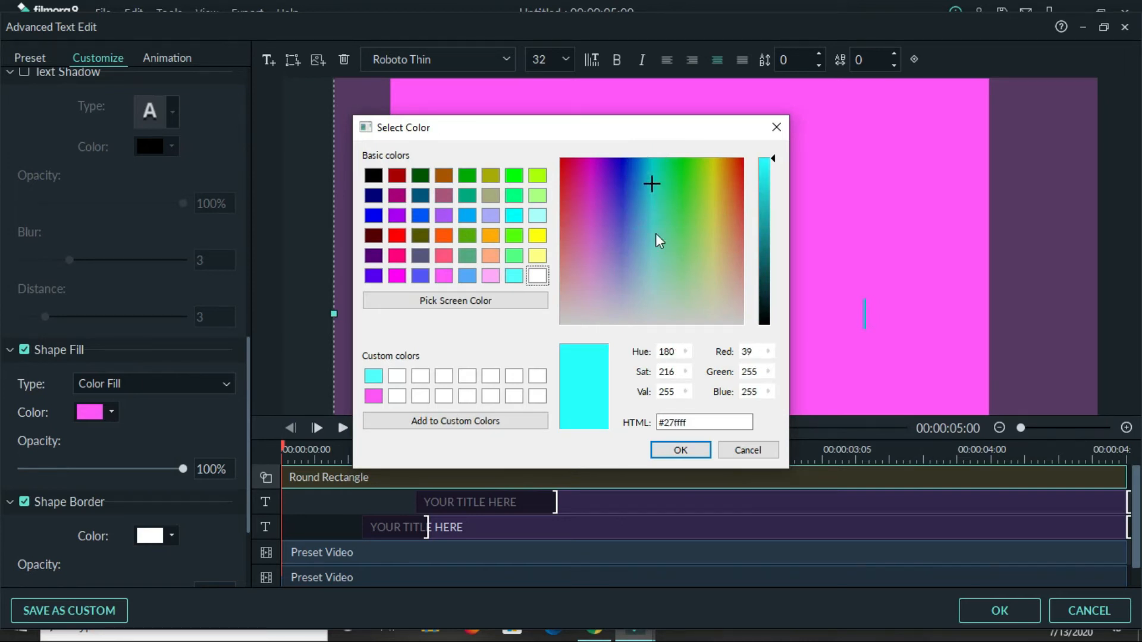
{"action": "left_click", "coordinate": [655, 222]}
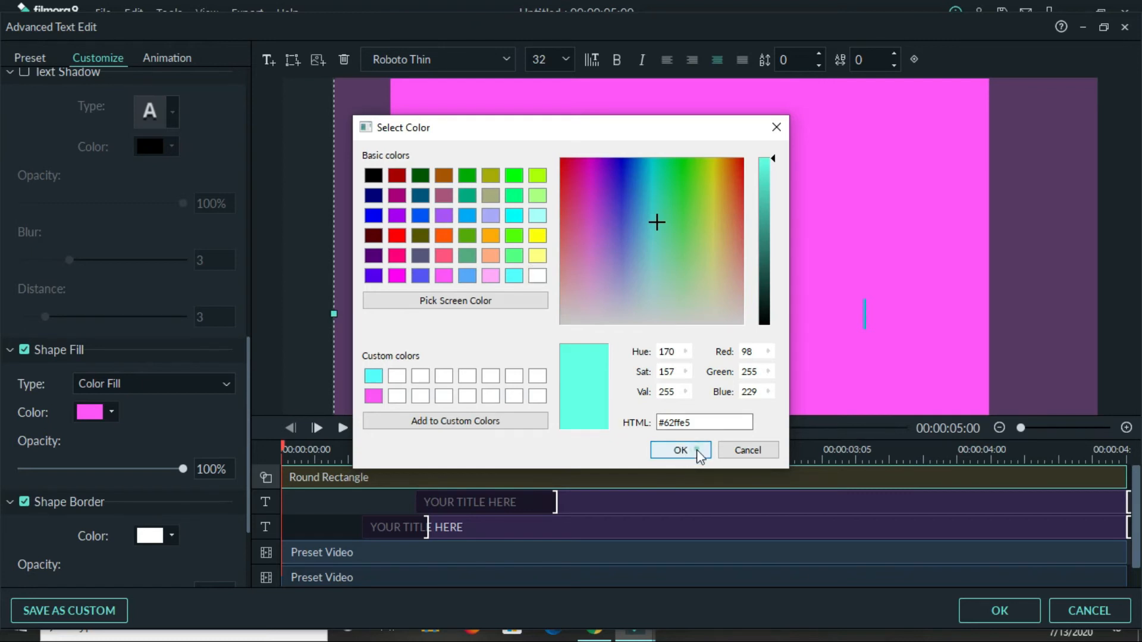
{"action": "left_click", "coordinate": [679, 450]}
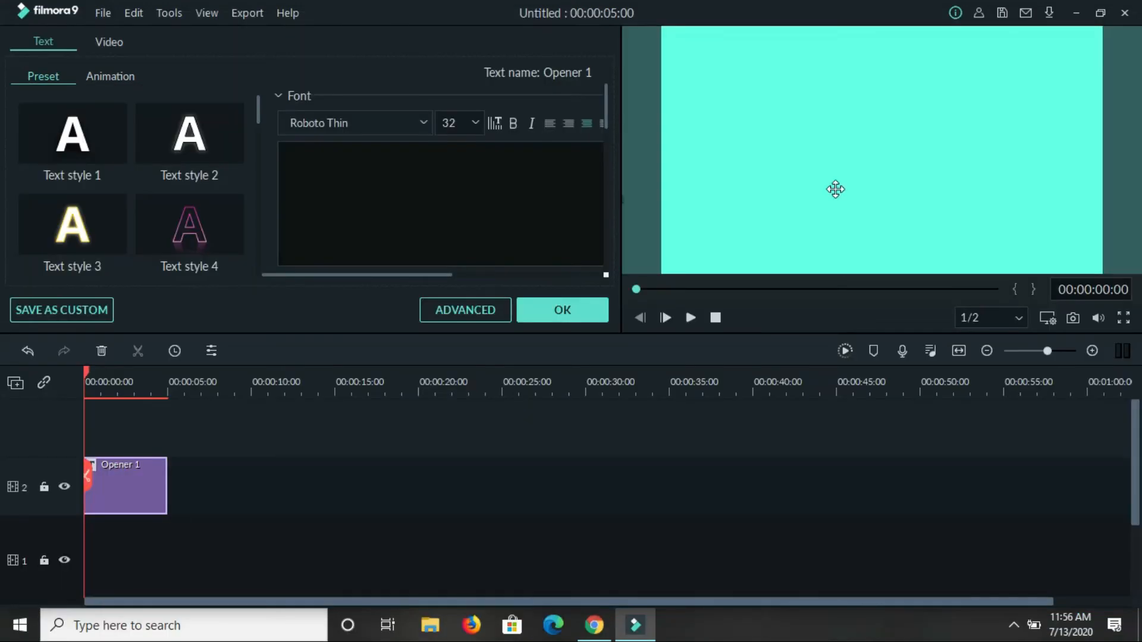
{"action": "mouse_move", "coordinate": [622, 82]}
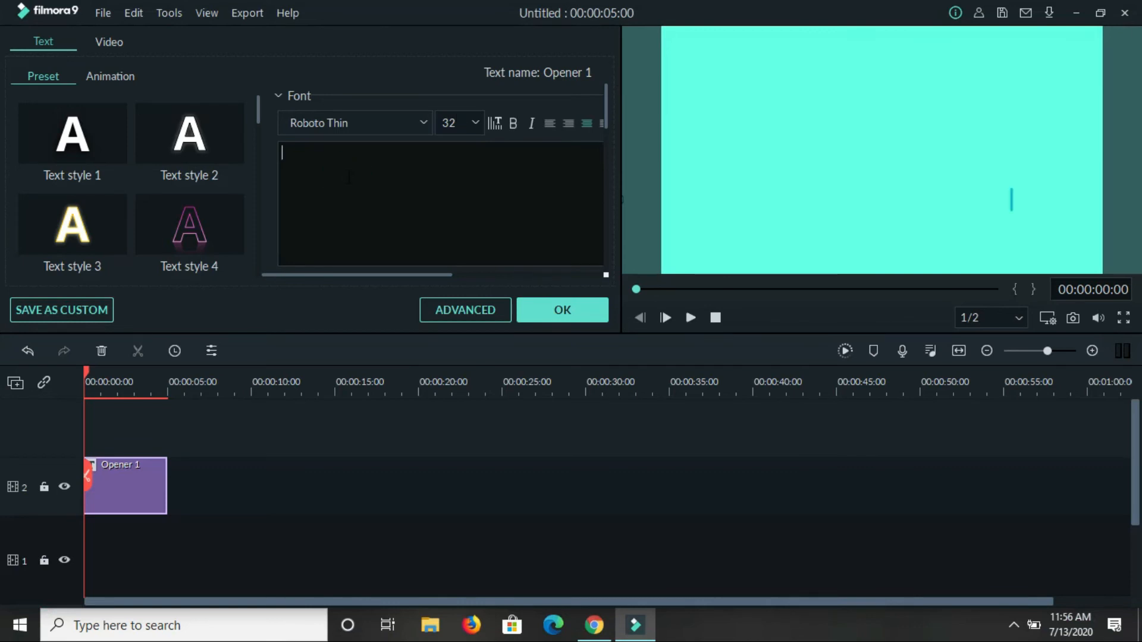
Type 'Hello There' as the Opener 1 title text.
{"action": "type", "text": "Hello"}
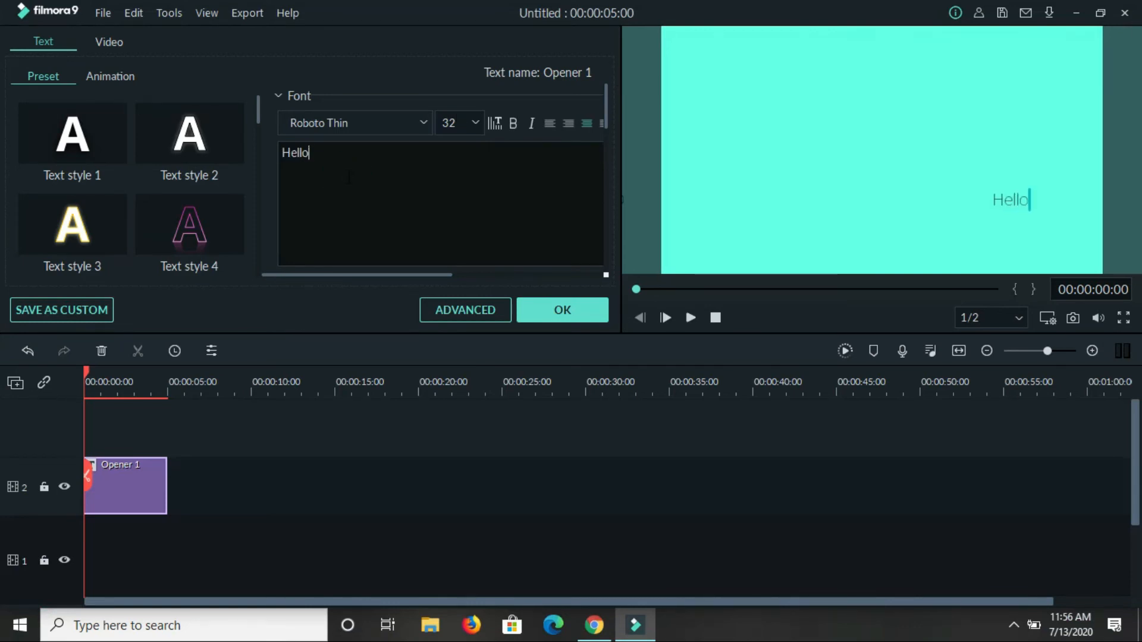
{"action": "key", "text": "space"}
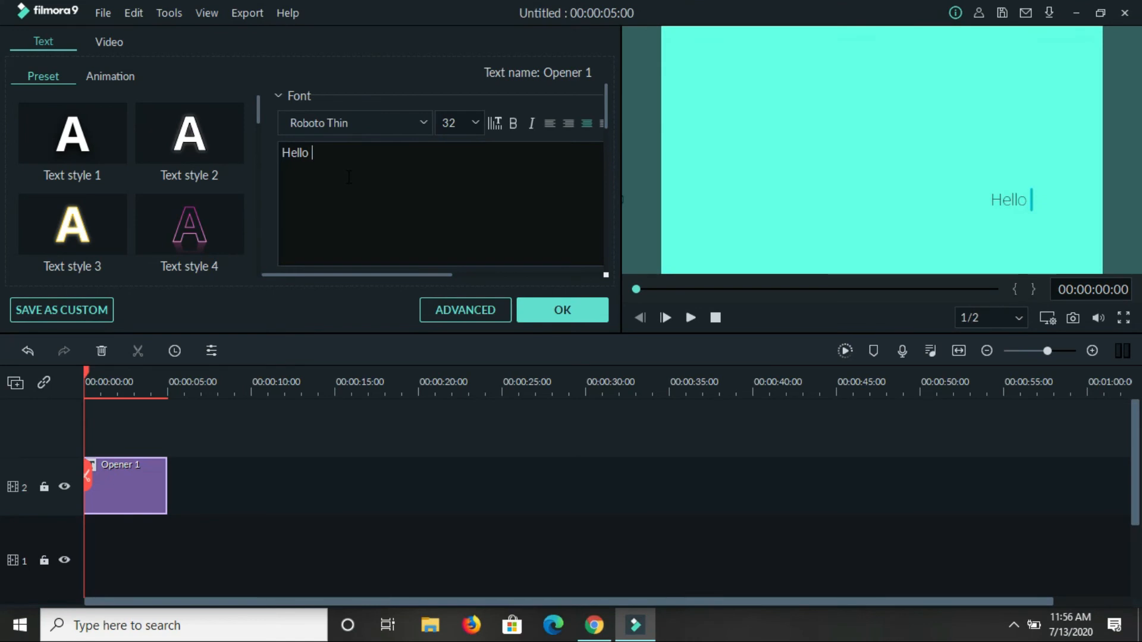
{"action": "type", "text": "There"}
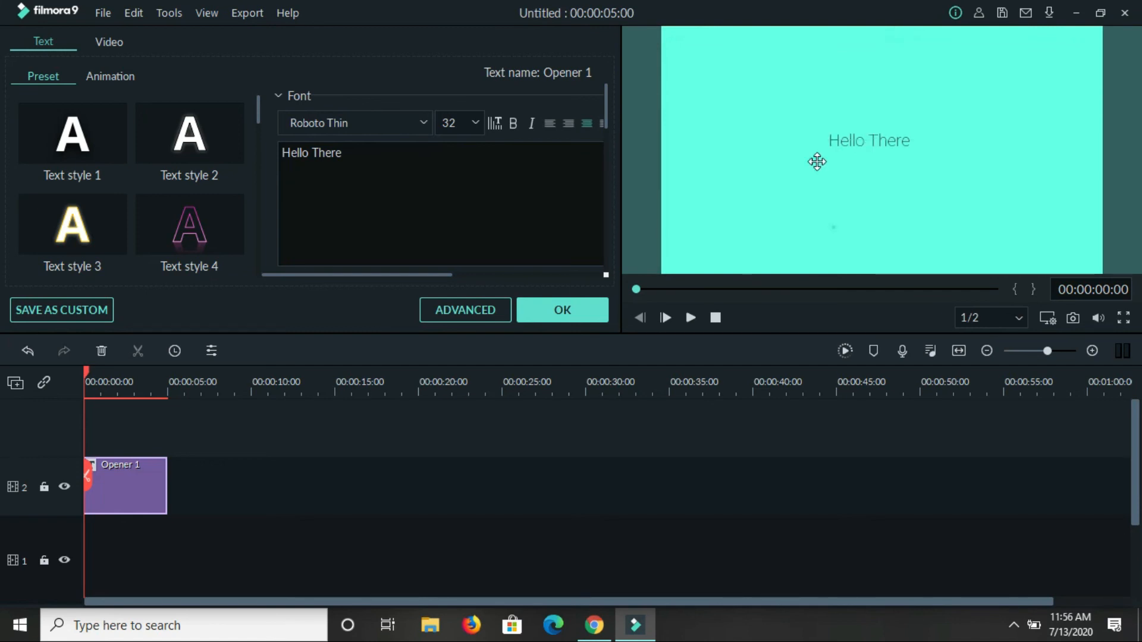
{"action": "mouse_move", "coordinate": [662, 231]}
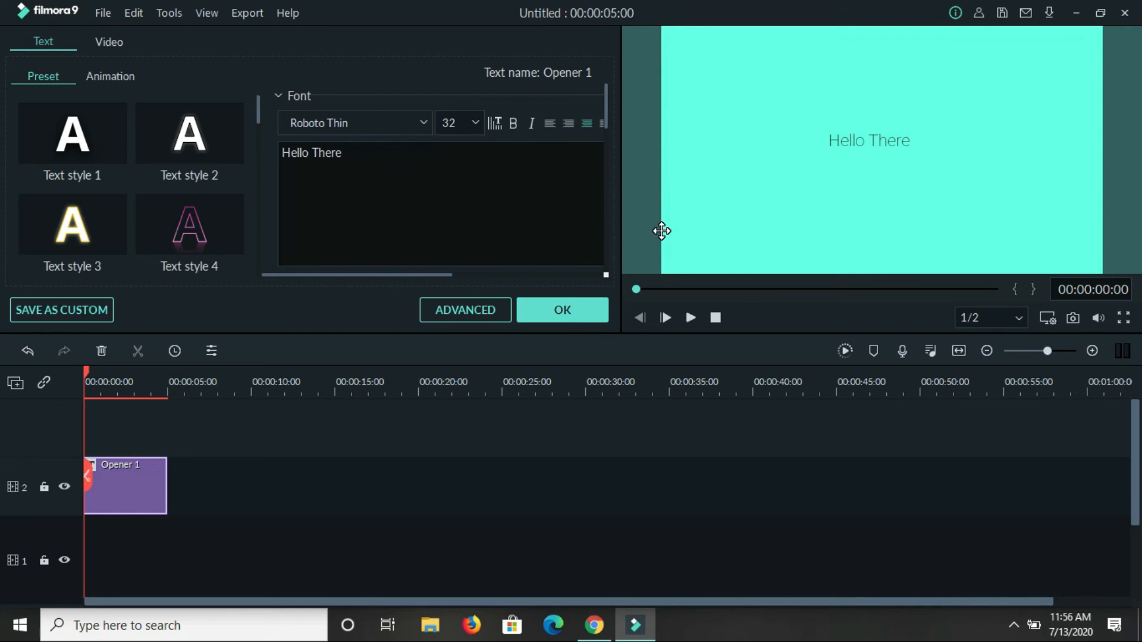